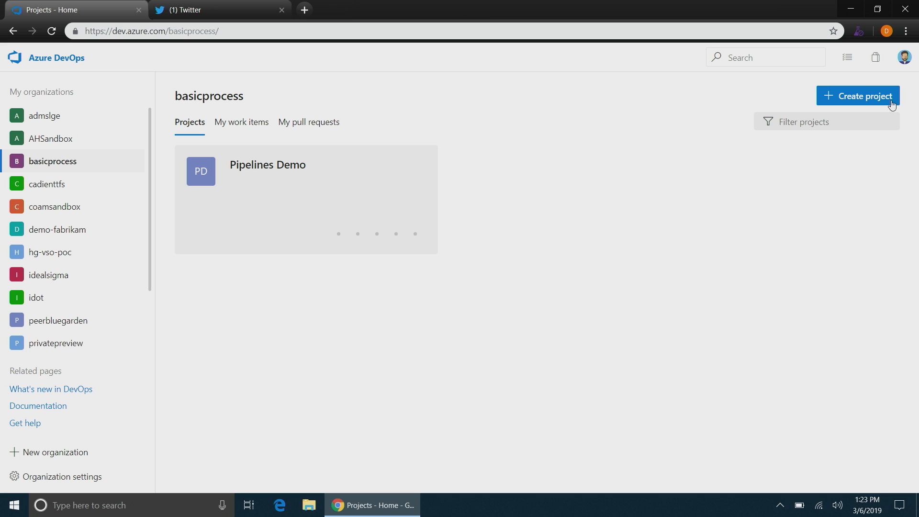
# Step: Create the private project 'Basic Demo' keeping Git version control and the Basic process
pyautogui.click(864, 95)
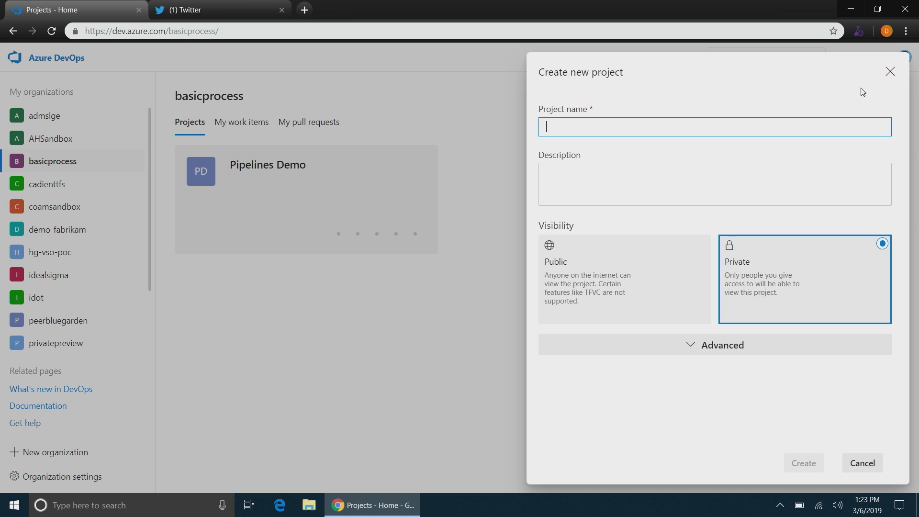
pyautogui.write('Basic Demo')
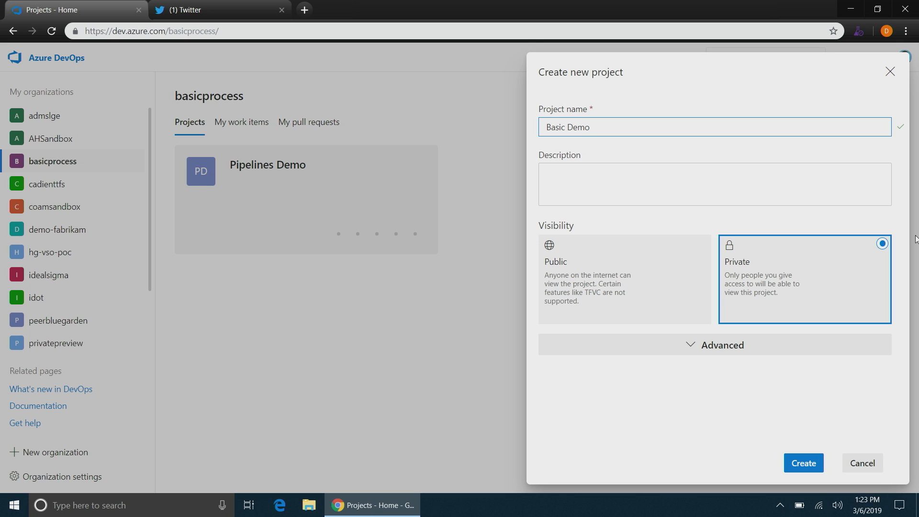
pyautogui.click(713, 345)
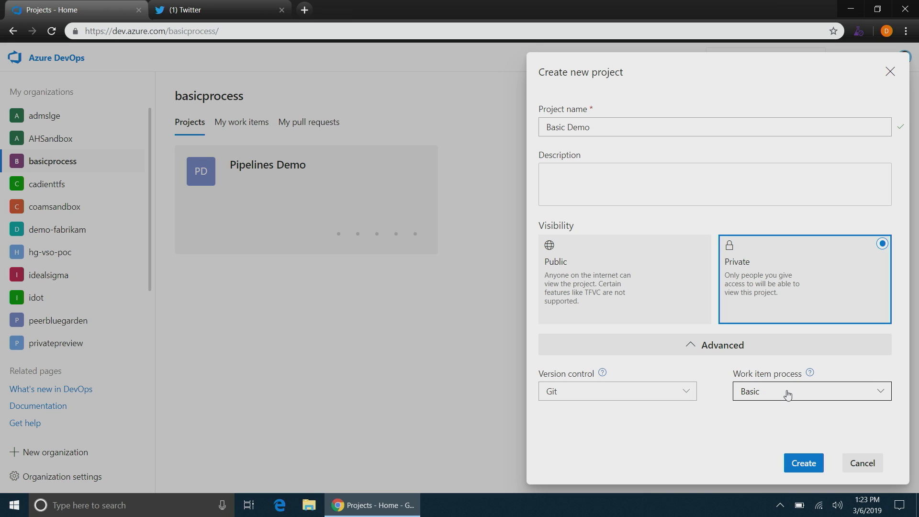
pyautogui.moveTo(794, 437)
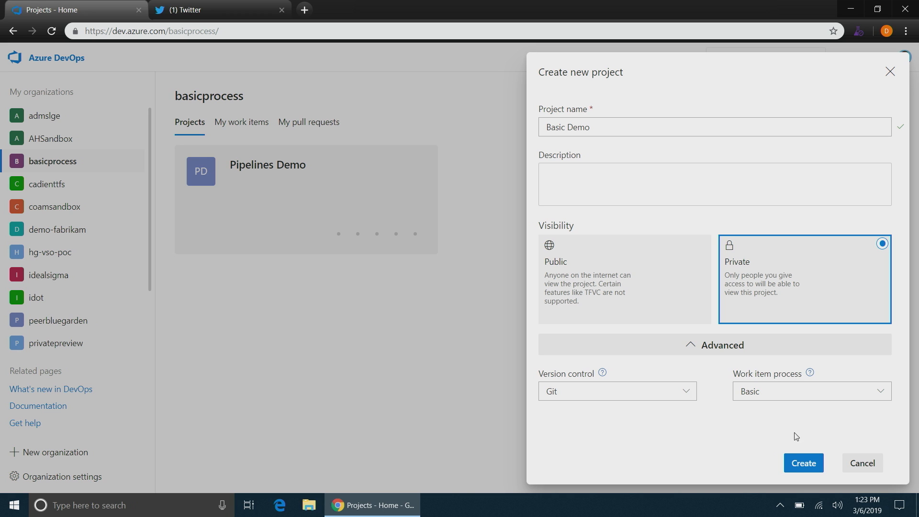
pyautogui.click(802, 463)
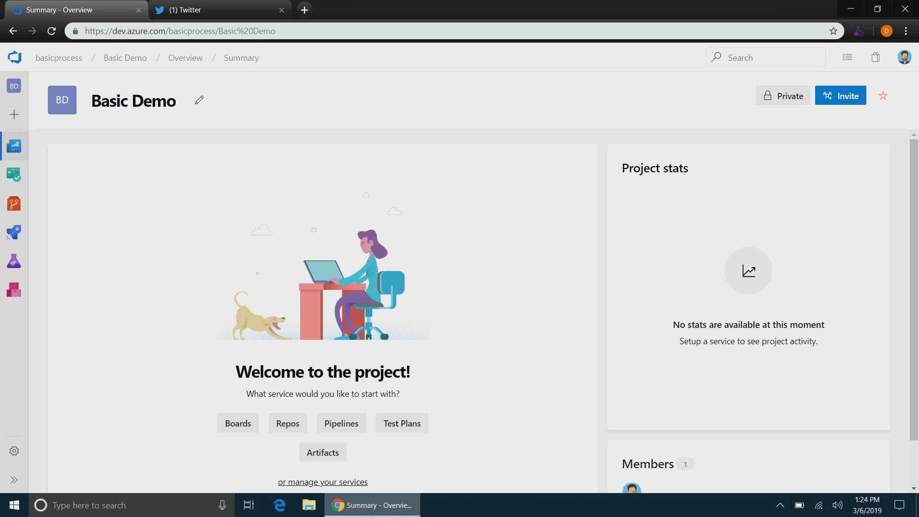
# Step: Add a new issue to the To Do column of the team board
pyautogui.click(13, 145)
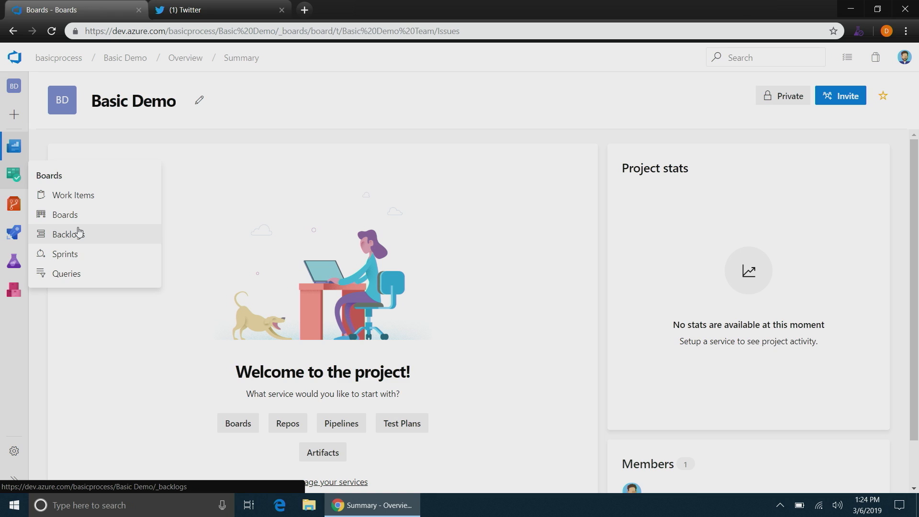
pyautogui.click(65, 215)
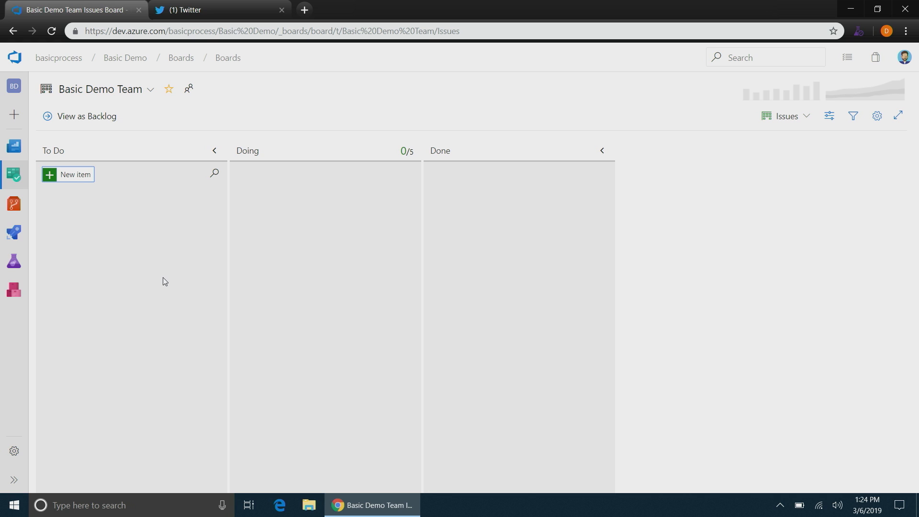
pyautogui.moveTo(126, 211)
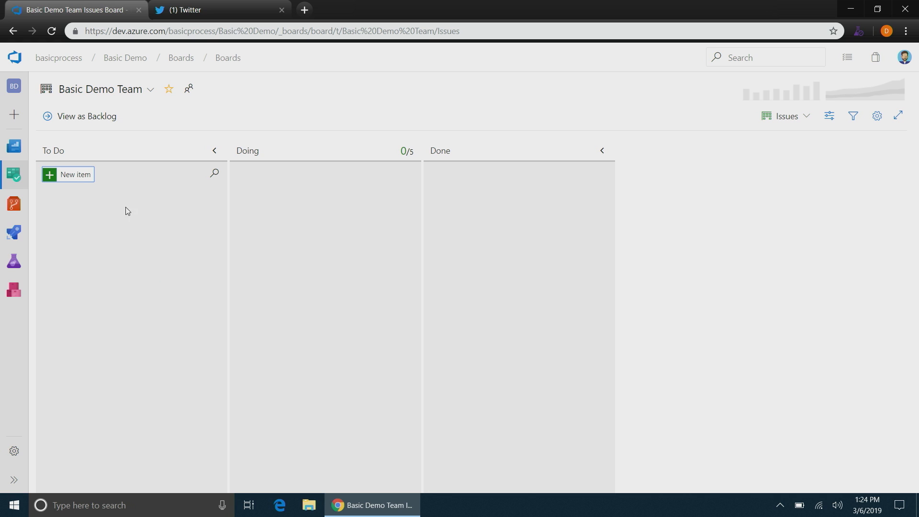
pyautogui.click(69, 175)
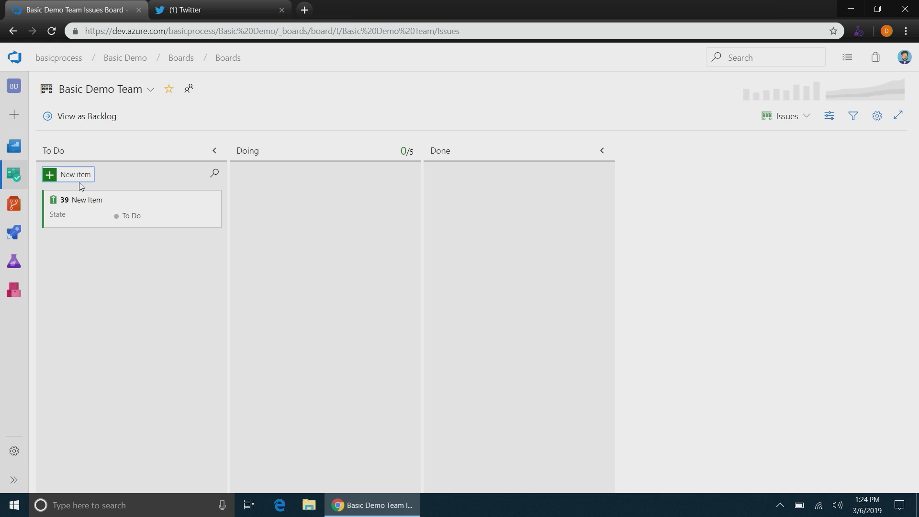
pyautogui.moveTo(189, 210)
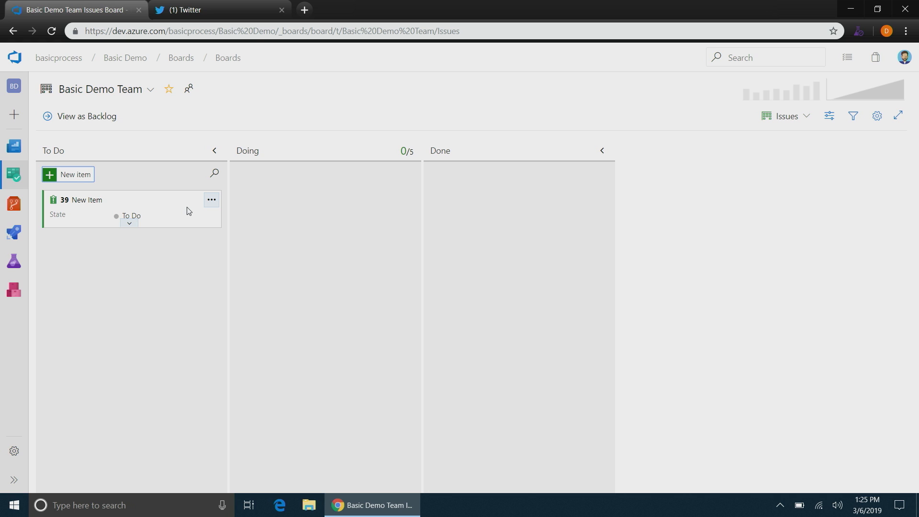
# Step: Add a child task named 'Task' to issue 39 from its card menu
pyautogui.click(211, 200)
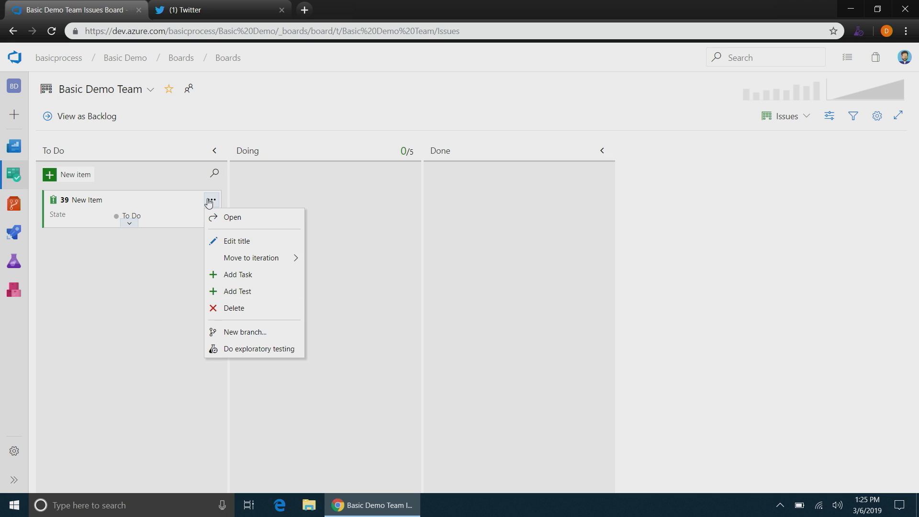
pyautogui.click(237, 275)
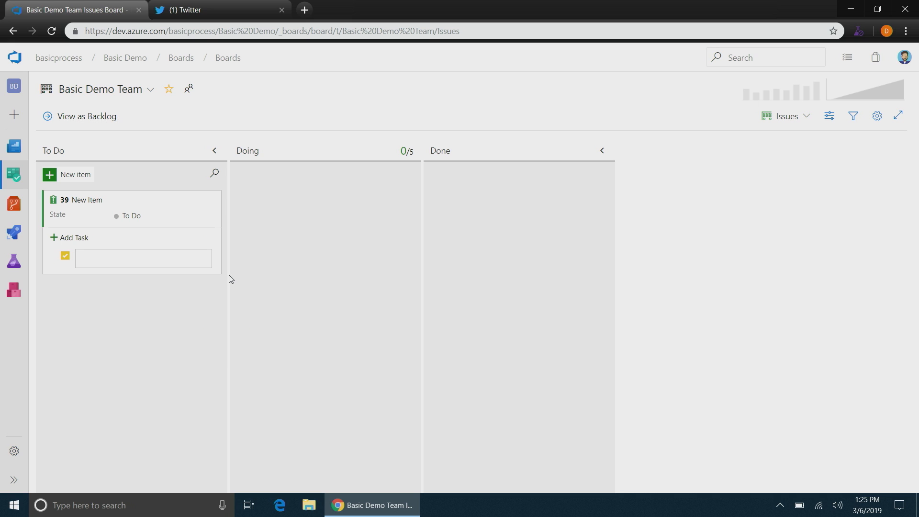
pyautogui.write('Task')
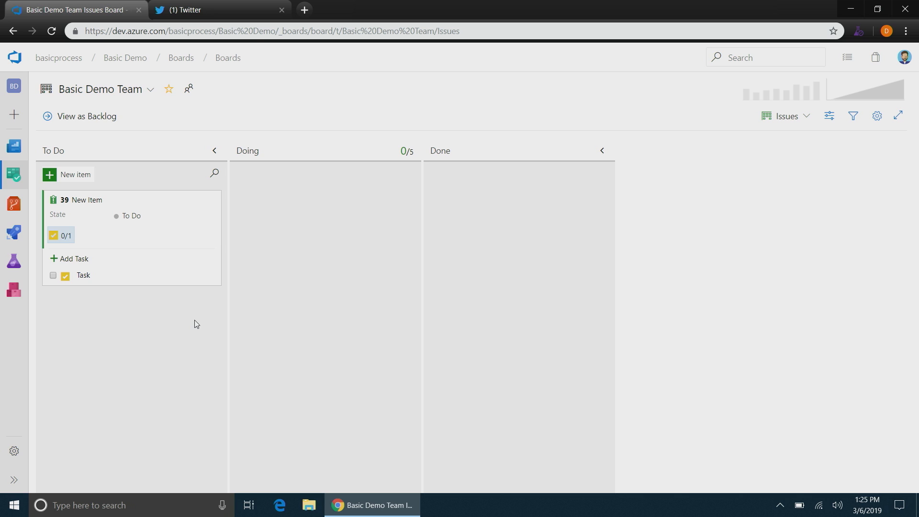
pyautogui.moveTo(134, 304)
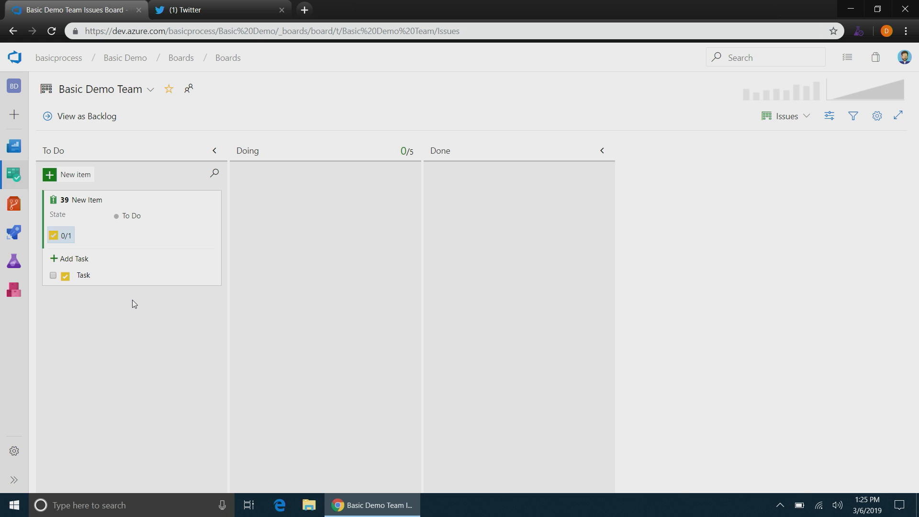
pyautogui.moveTo(88, 200)
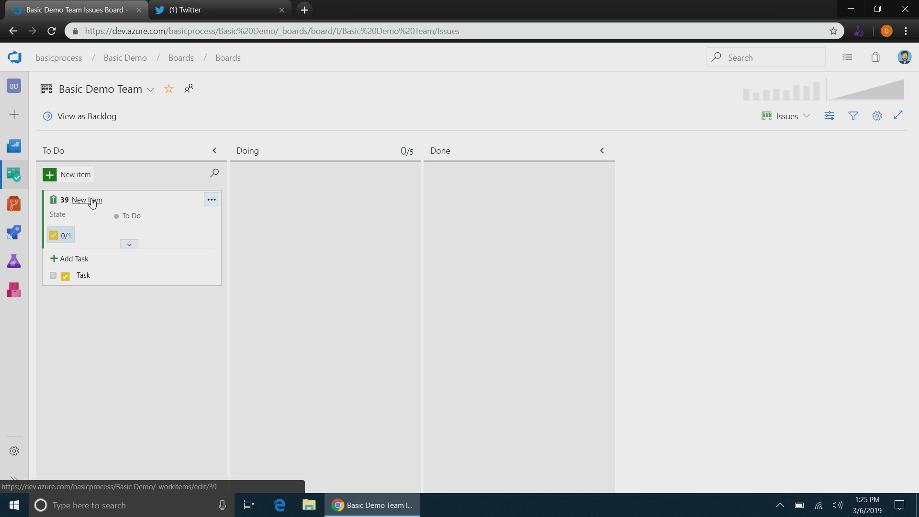
pyautogui.click(86, 200)
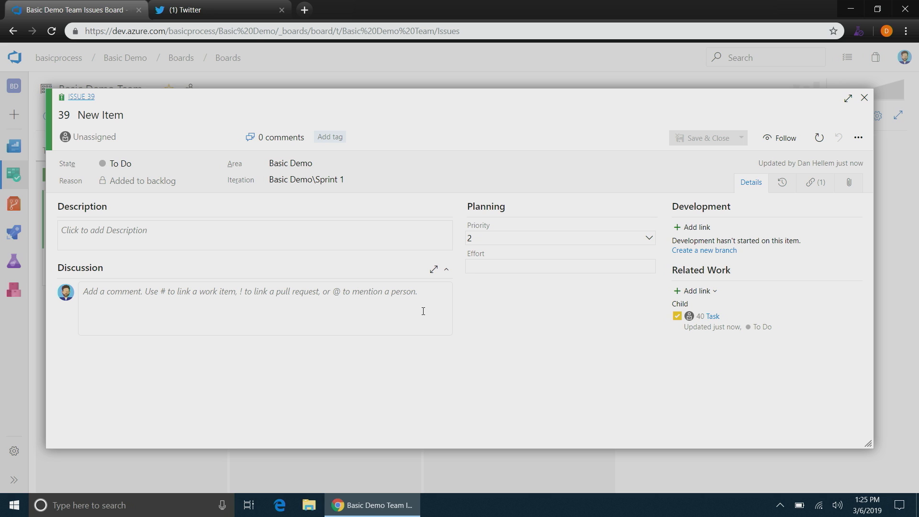
pyautogui.moveTo(863, 98)
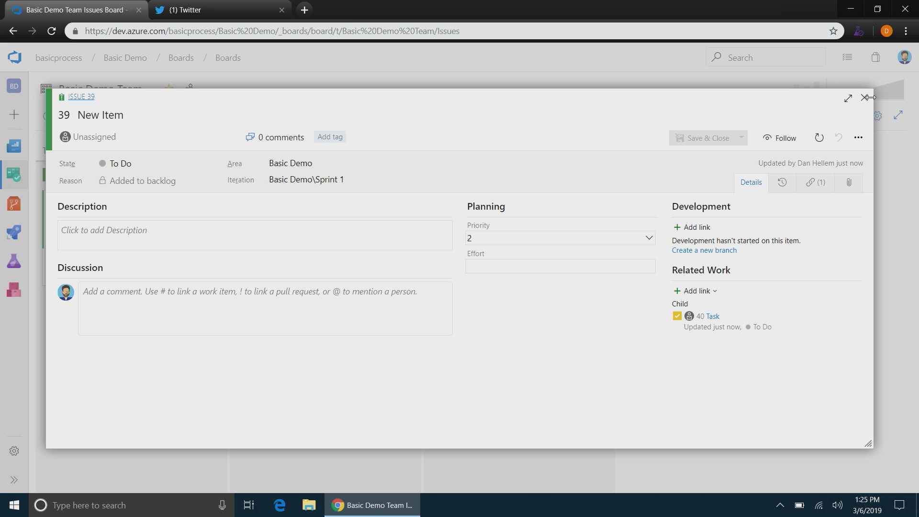
pyautogui.click(865, 98)
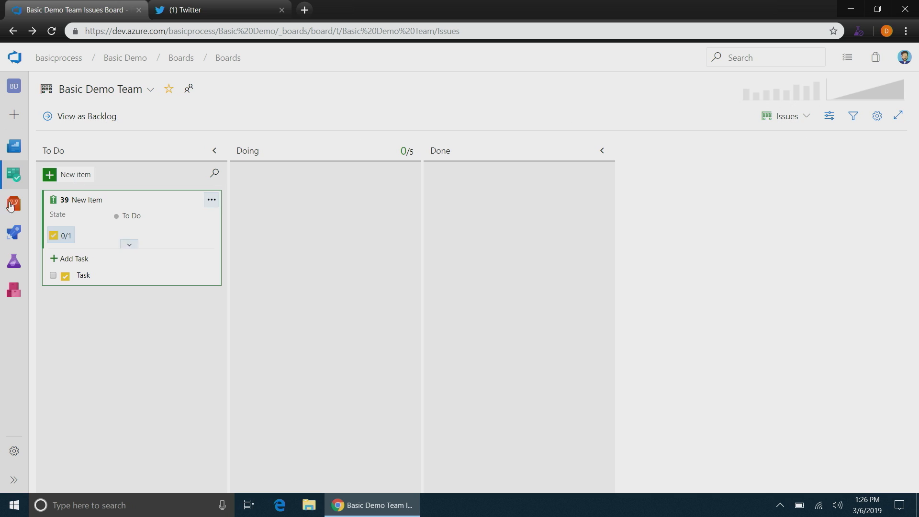
# Step: In the team backlog, discard an empty new task and expand issue 39 to show task 40
pyautogui.click(13, 178)
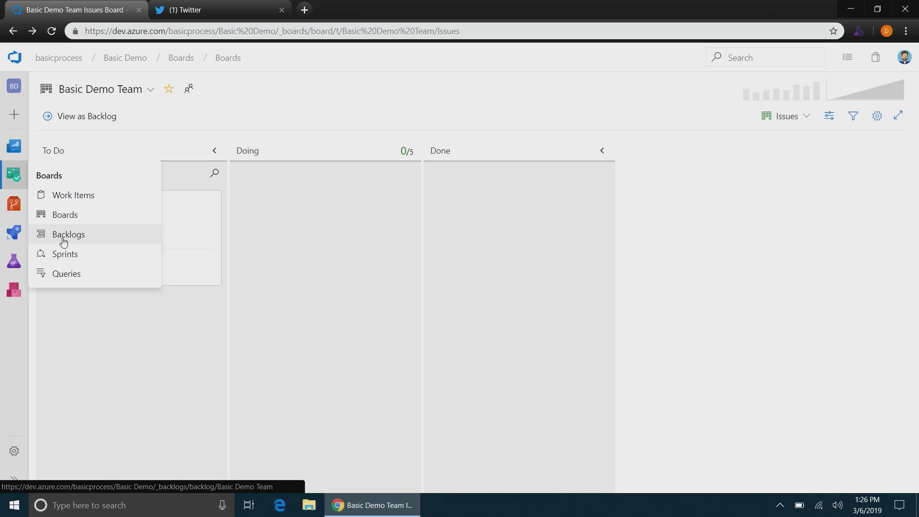
pyautogui.click(69, 234)
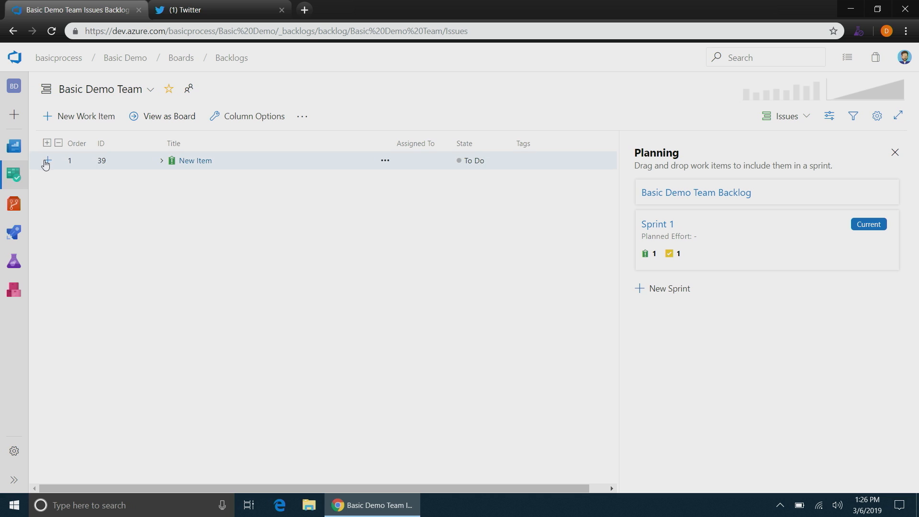
pyautogui.click(47, 161)
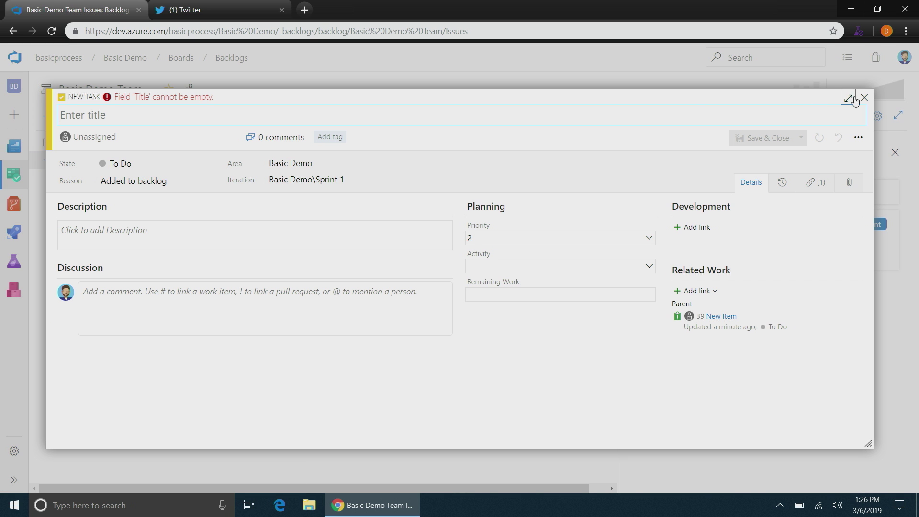
pyautogui.click(863, 97)
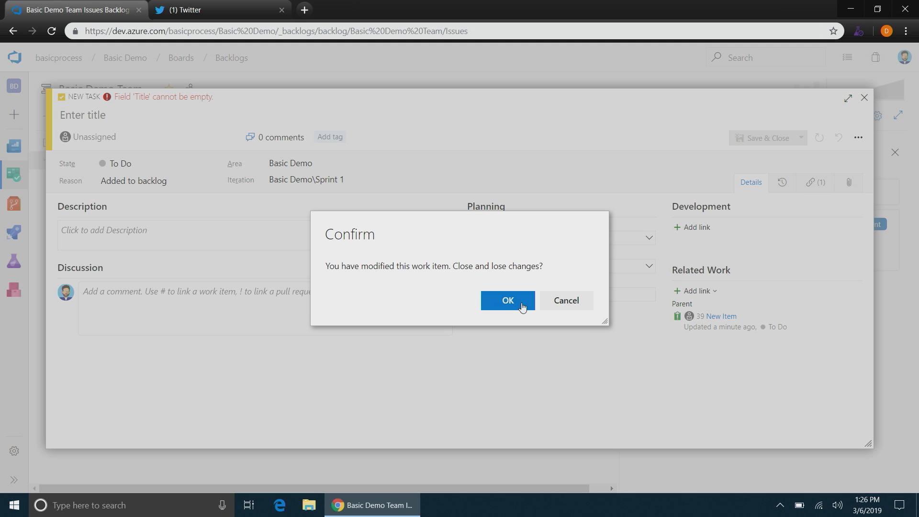
pyautogui.click(508, 299)
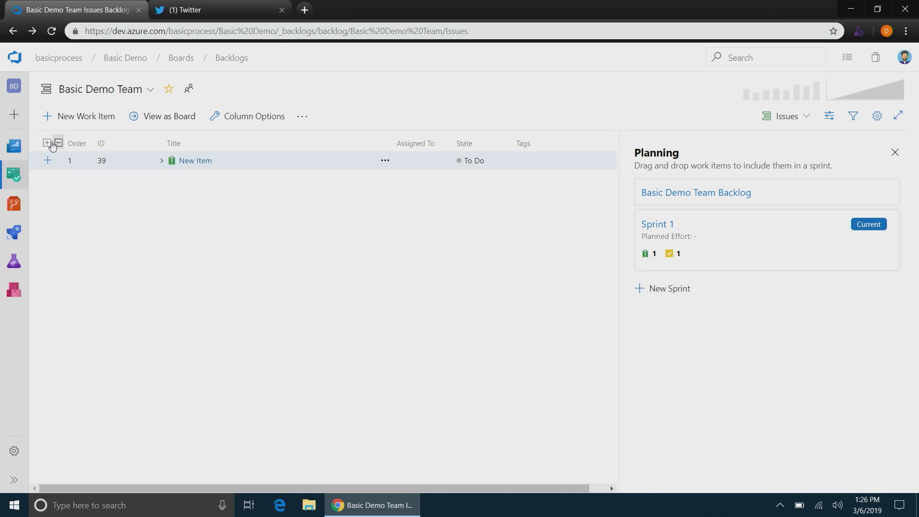
pyautogui.click(161, 161)
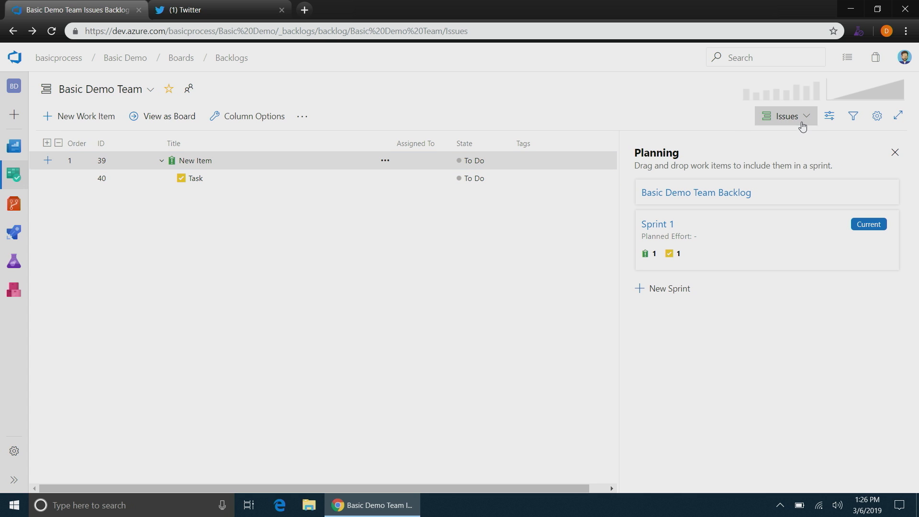
# Step: Switch the backlog level from Issues to Epics
pyautogui.click(786, 116)
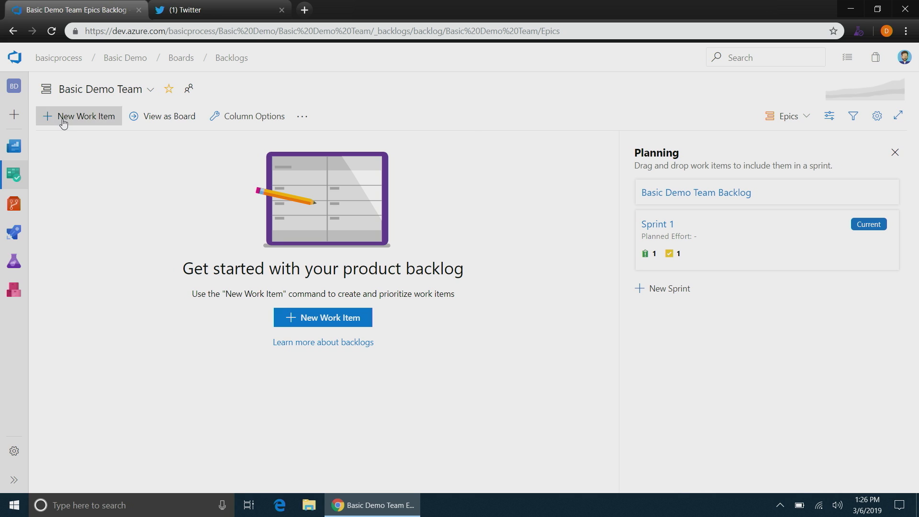
# Step: Add an epic titled 'Epic' to the top of the backlog, then go to the Sprint 1 backlog
pyautogui.click(86, 116)
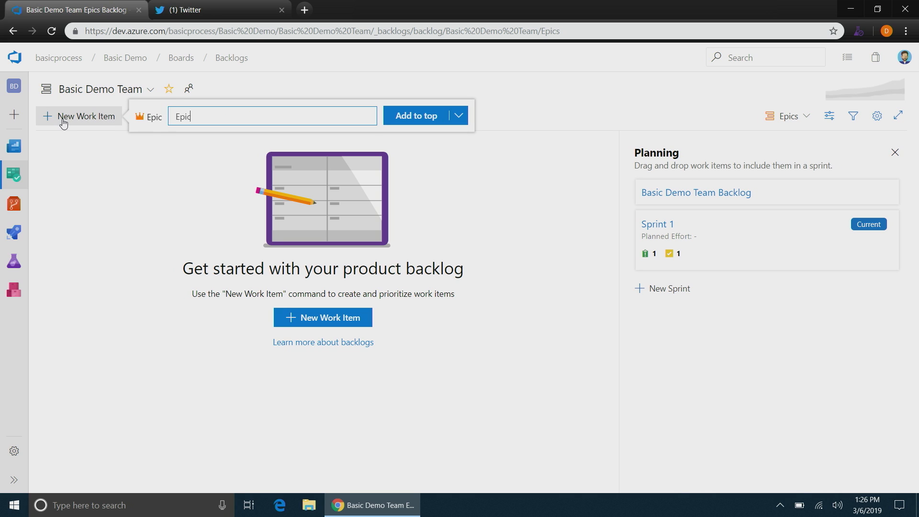
pyautogui.click(416, 116)
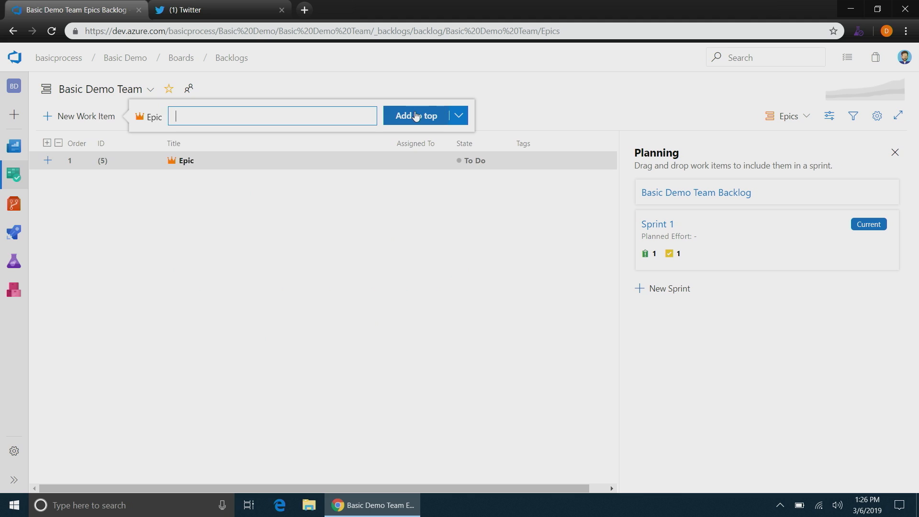
pyautogui.click(415, 115)
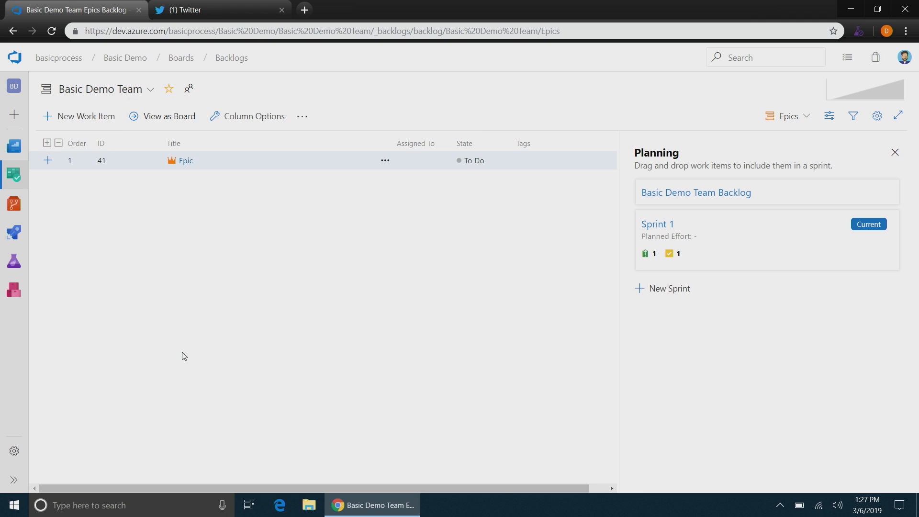
pyautogui.moveTo(297, 361)
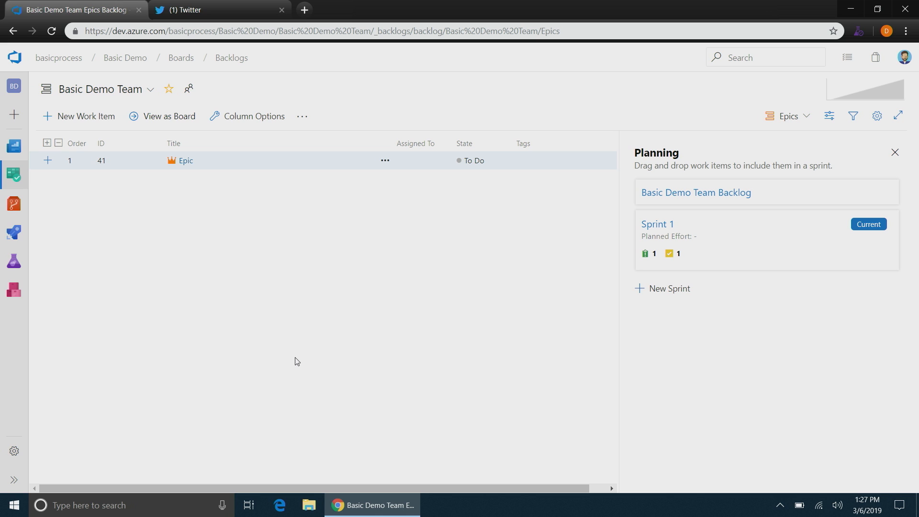
pyautogui.moveTo(687, 226)
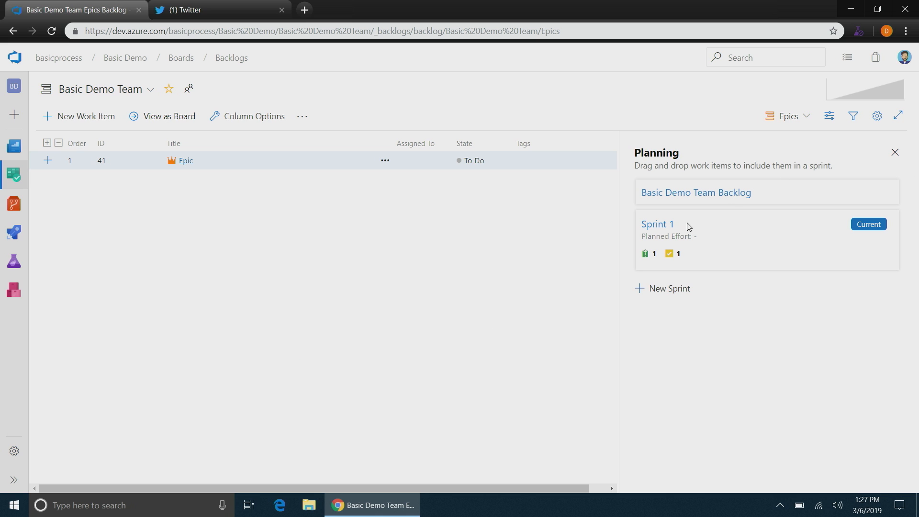
pyautogui.click(646, 224)
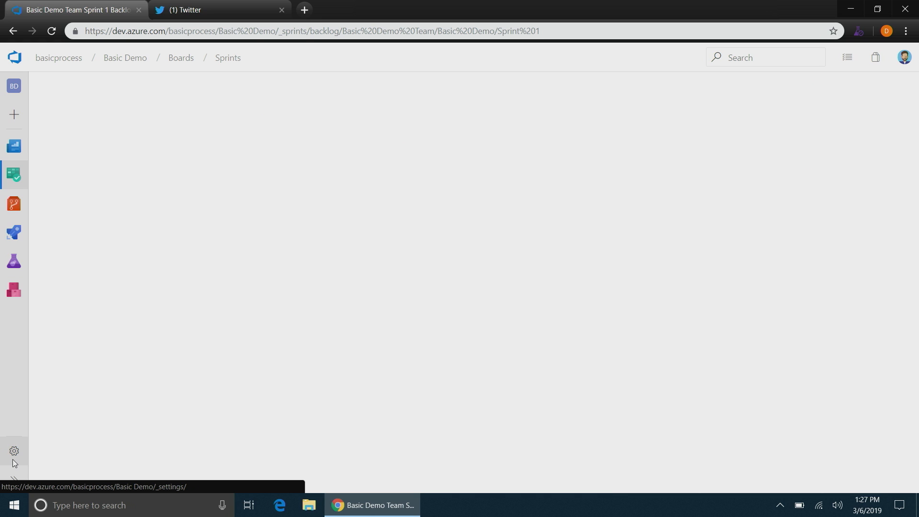
# Step: Reach the basicprocess organization settings via project settings and the organization's project list
pyautogui.click(14, 452)
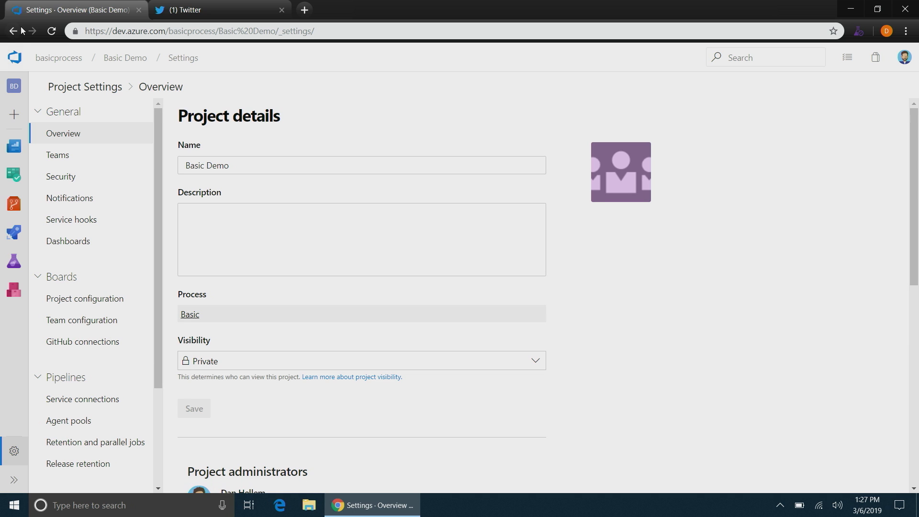
pyautogui.click(13, 57)
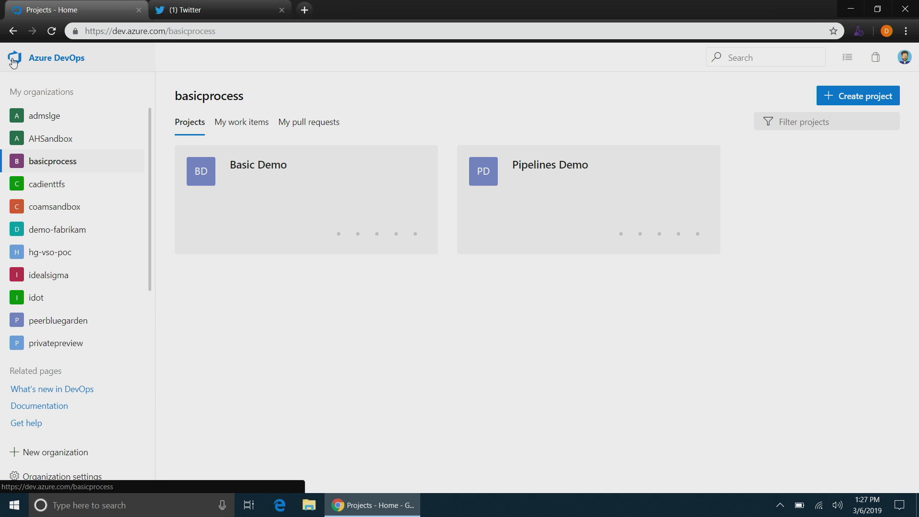
pyautogui.scroll(-3)
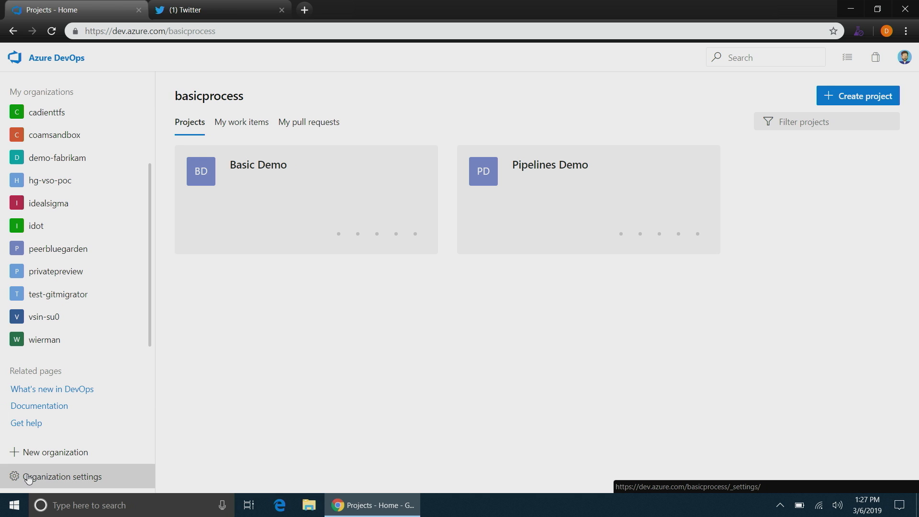
pyautogui.click(53, 477)
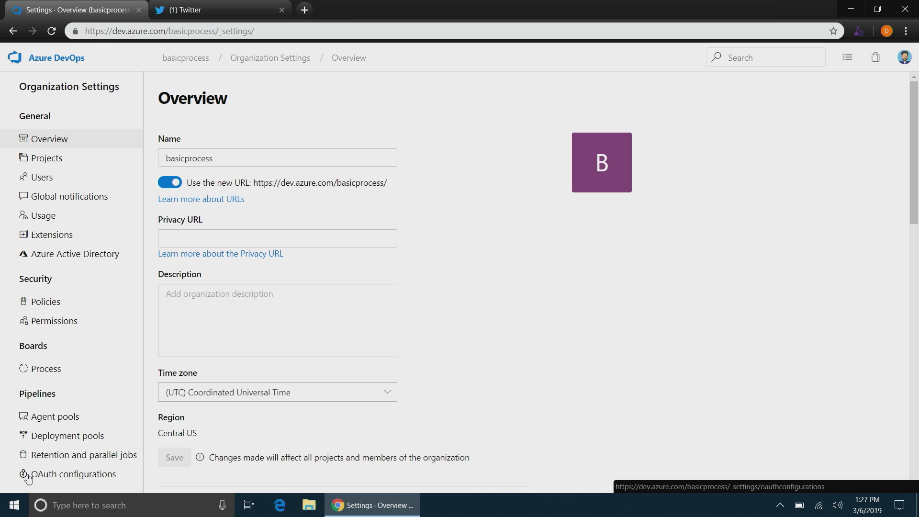
# Step: Create an inherited process 'Basic Test' from Basic and view its work item types
pyautogui.click(46, 369)
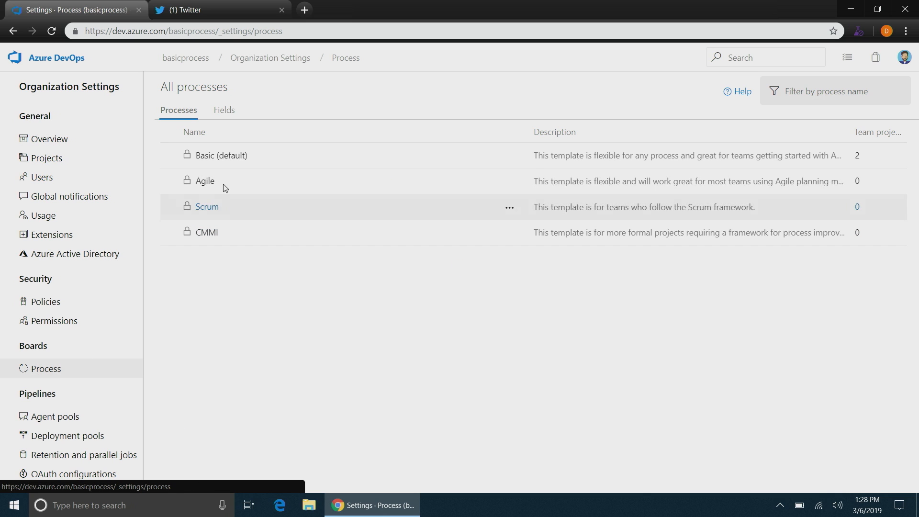
pyautogui.click(509, 156)
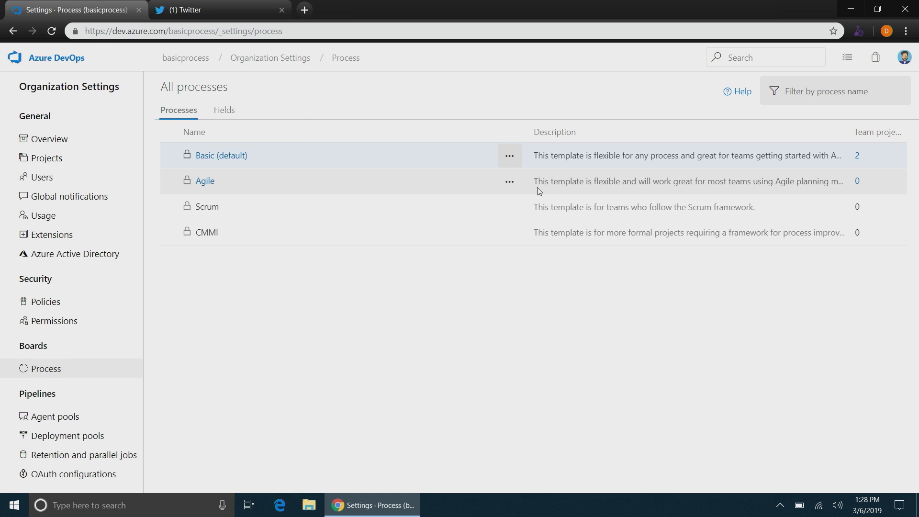
pyautogui.click(509, 155)
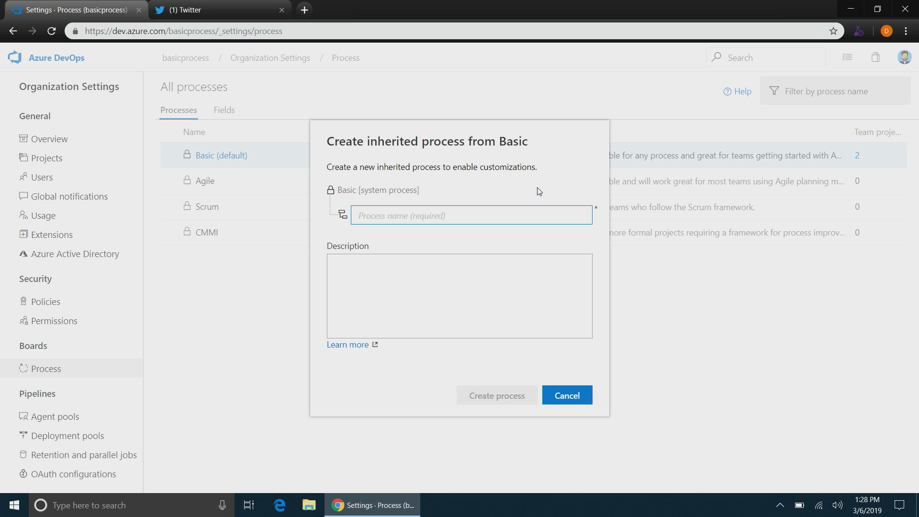
pyautogui.write('Basi')
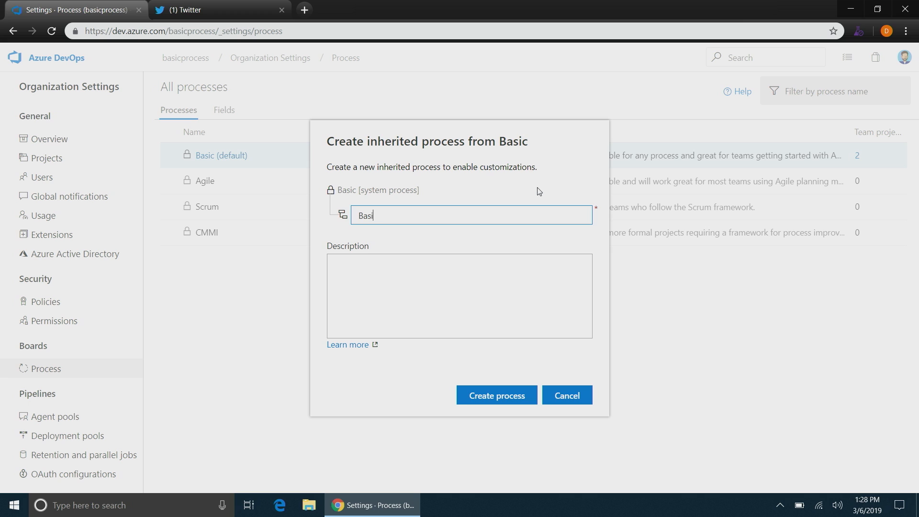
pyautogui.write('c')
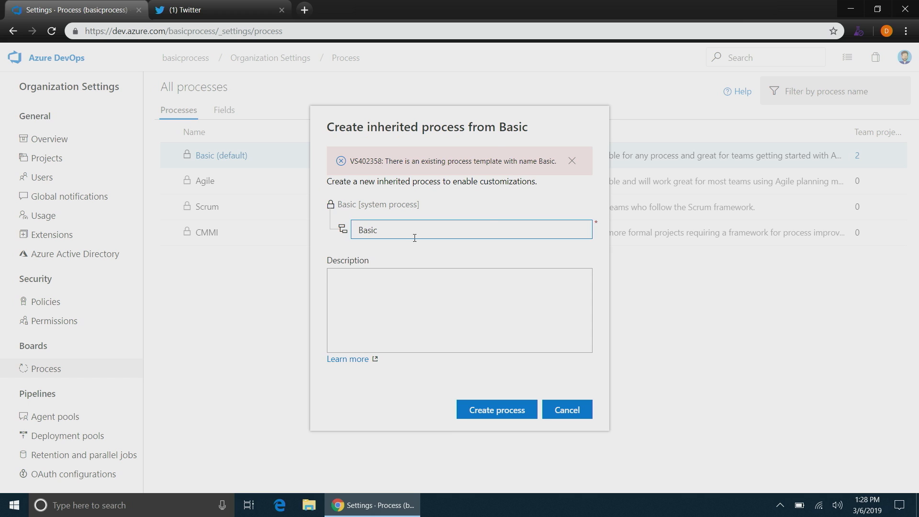
pyautogui.write('Test')
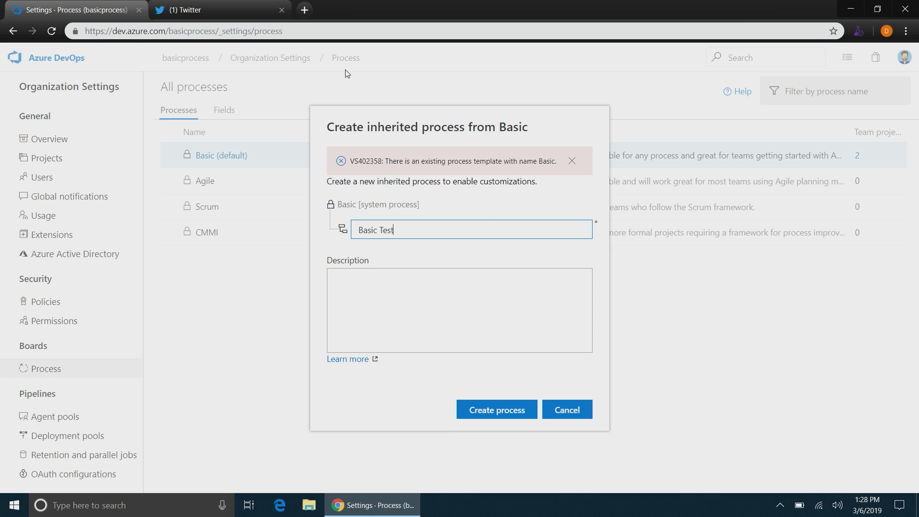
pyautogui.click(496, 409)
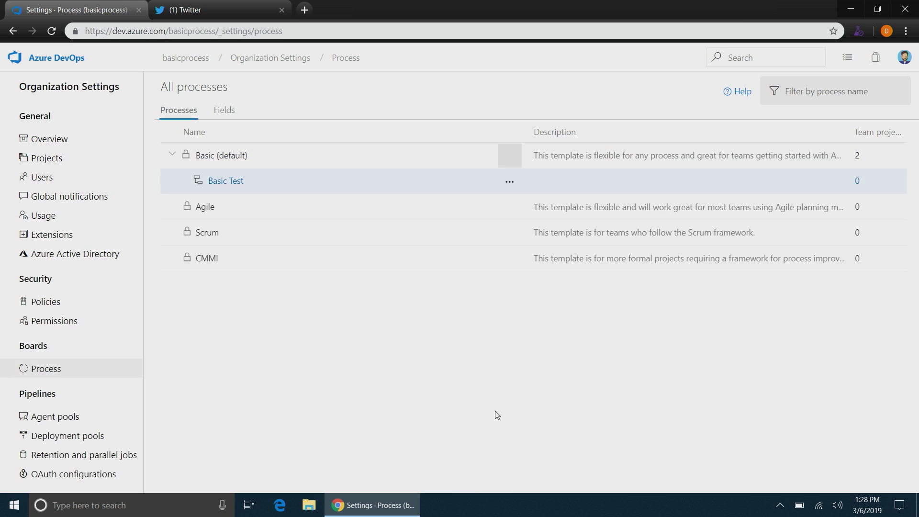
pyautogui.click(225, 181)
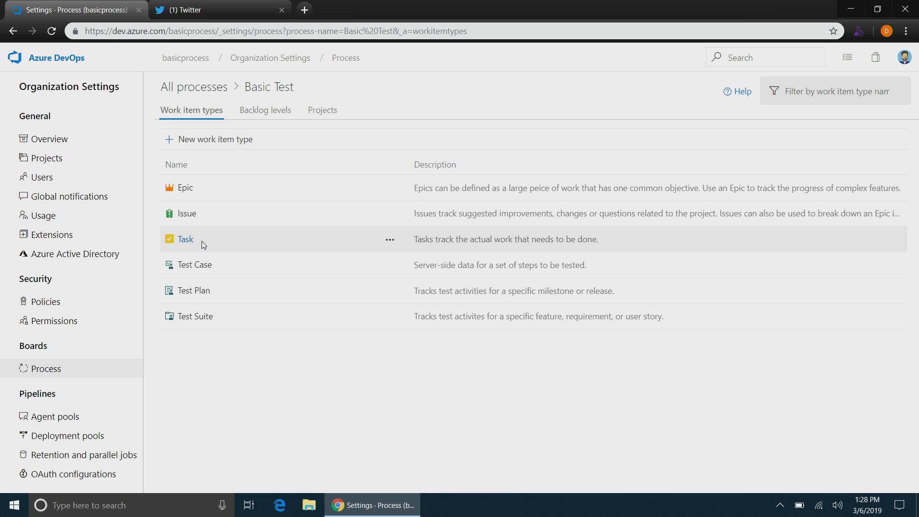
pyautogui.moveTo(207, 191)
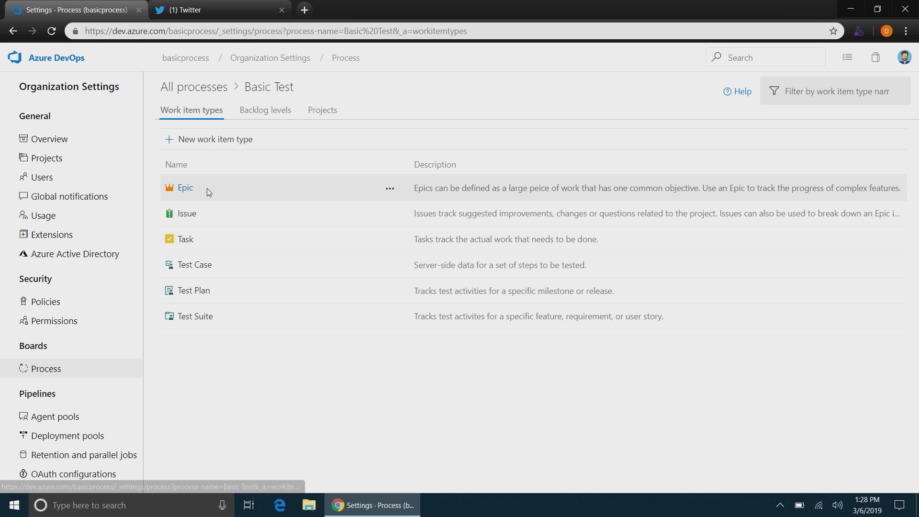